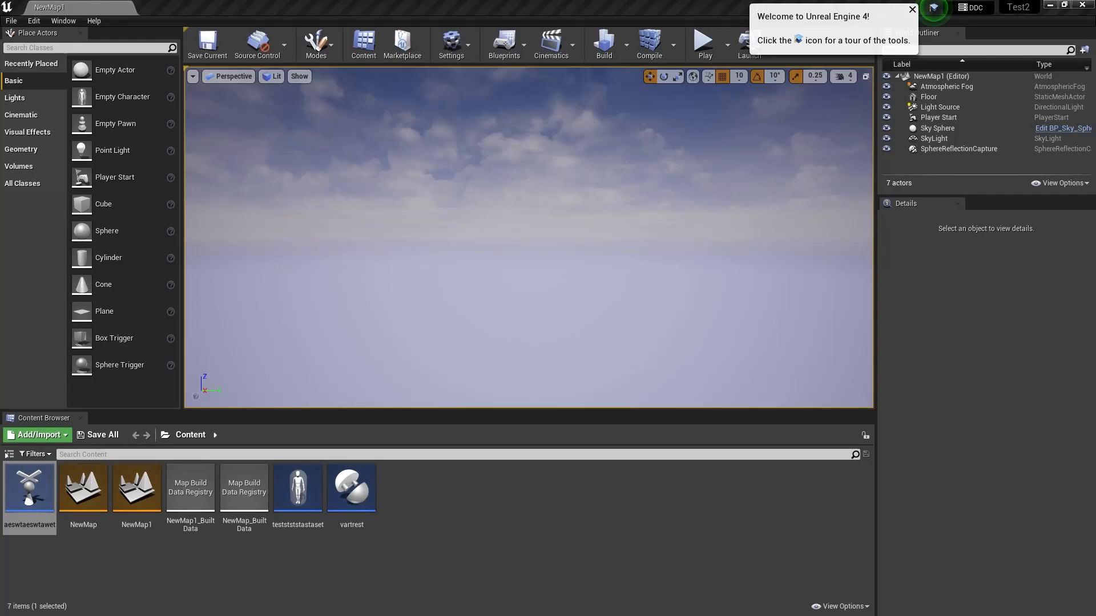
# Step: Open the player controller blueprint and view its Event Graph's timer-and-loop print-string chains
pyautogui.doubleClick(29, 488)
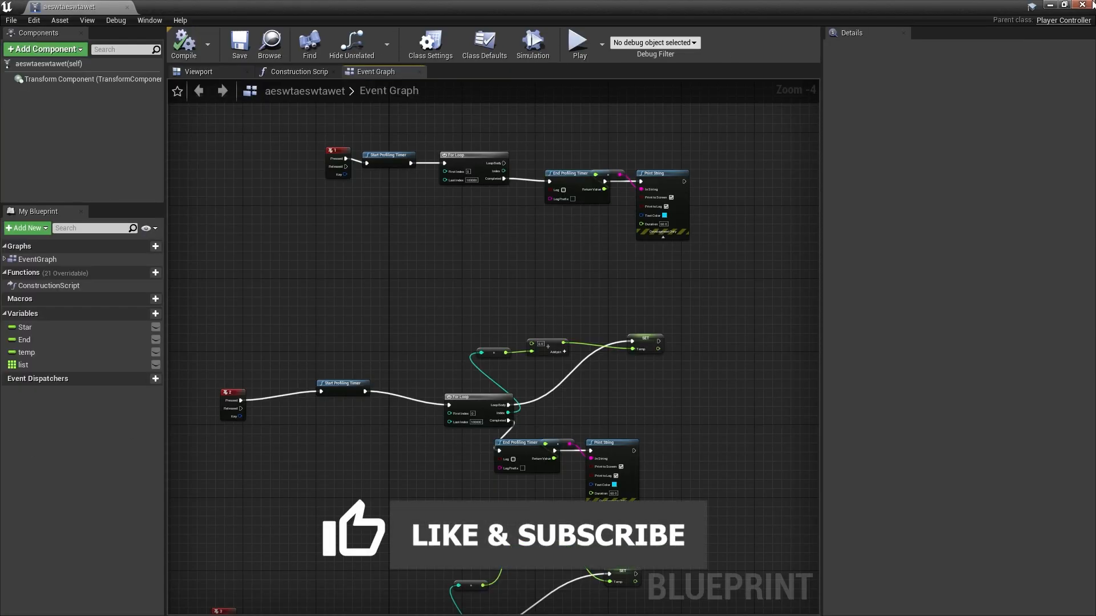
pyautogui.moveTo(681, 138)
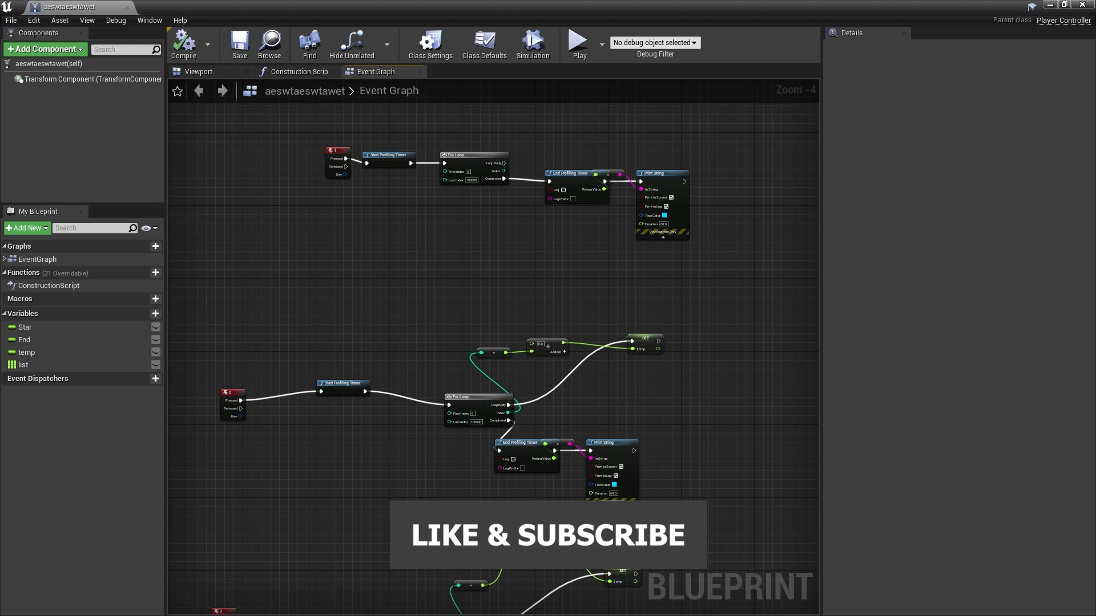
pyautogui.scroll(-3)
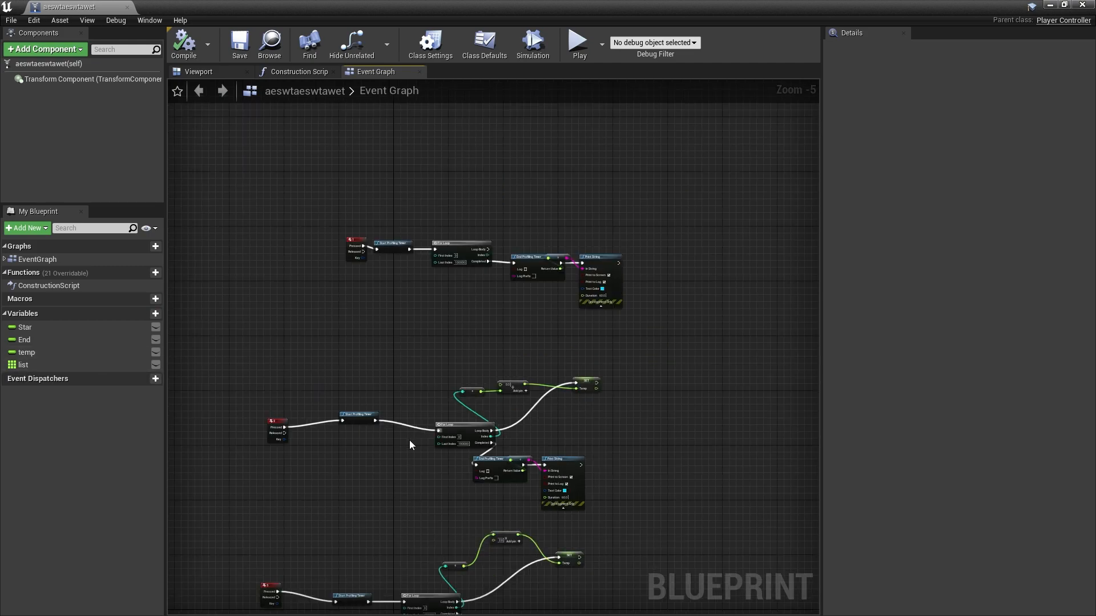
pyautogui.moveTo(364, 552)
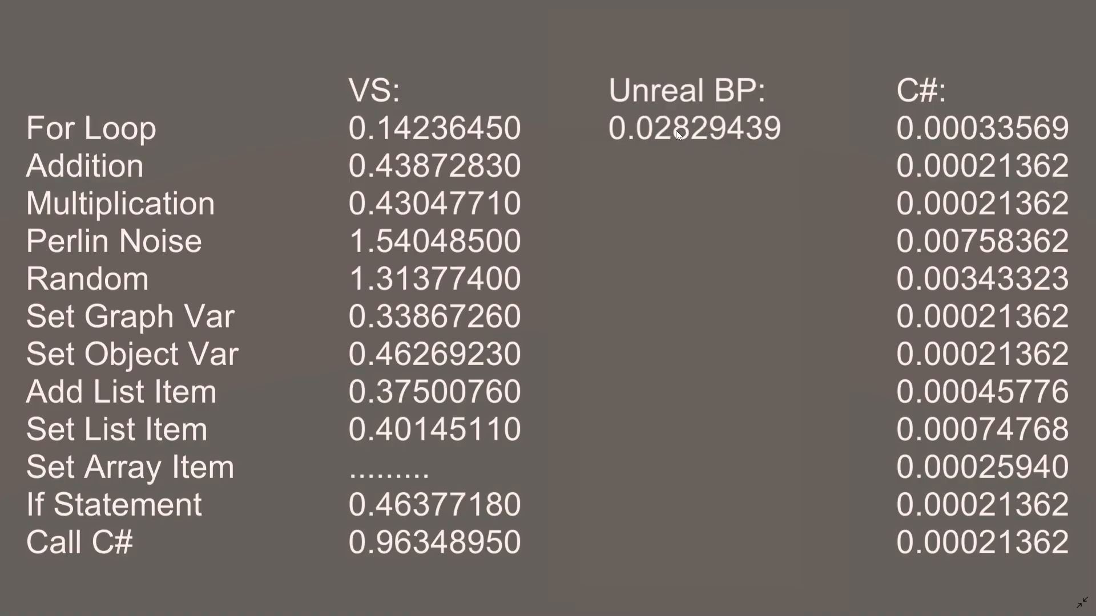
pyautogui.moveTo(711, 137)
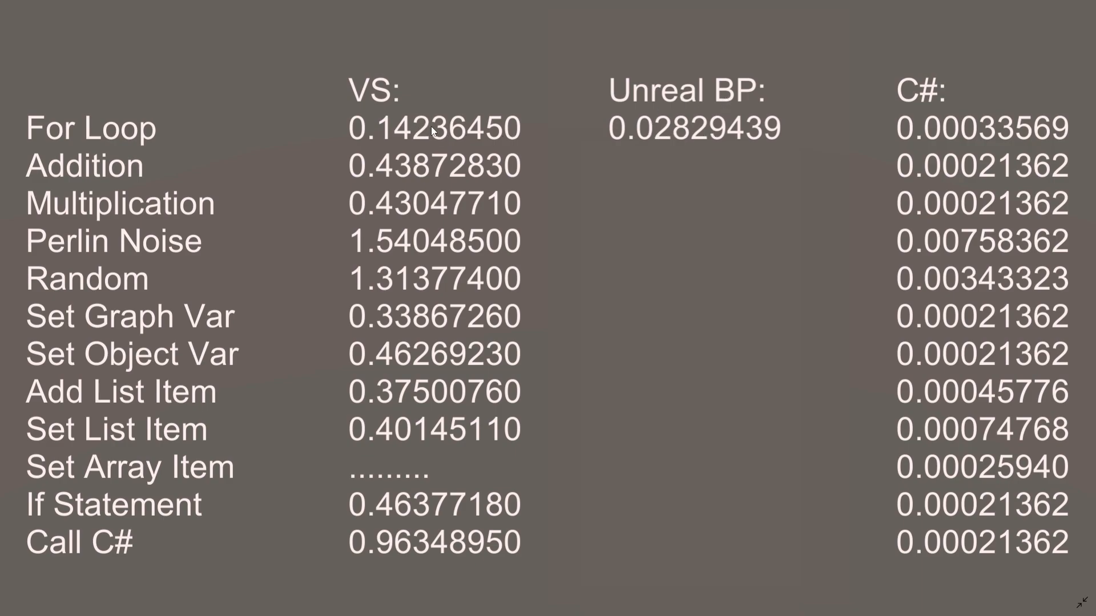
pyautogui.moveTo(786, 126)
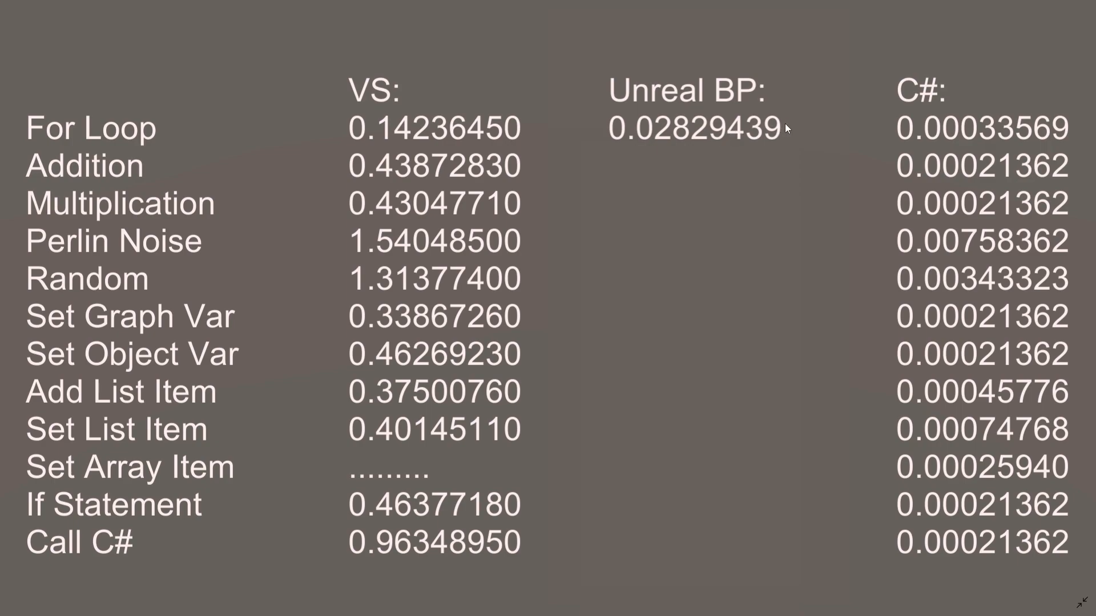
pyautogui.moveTo(989, 131)
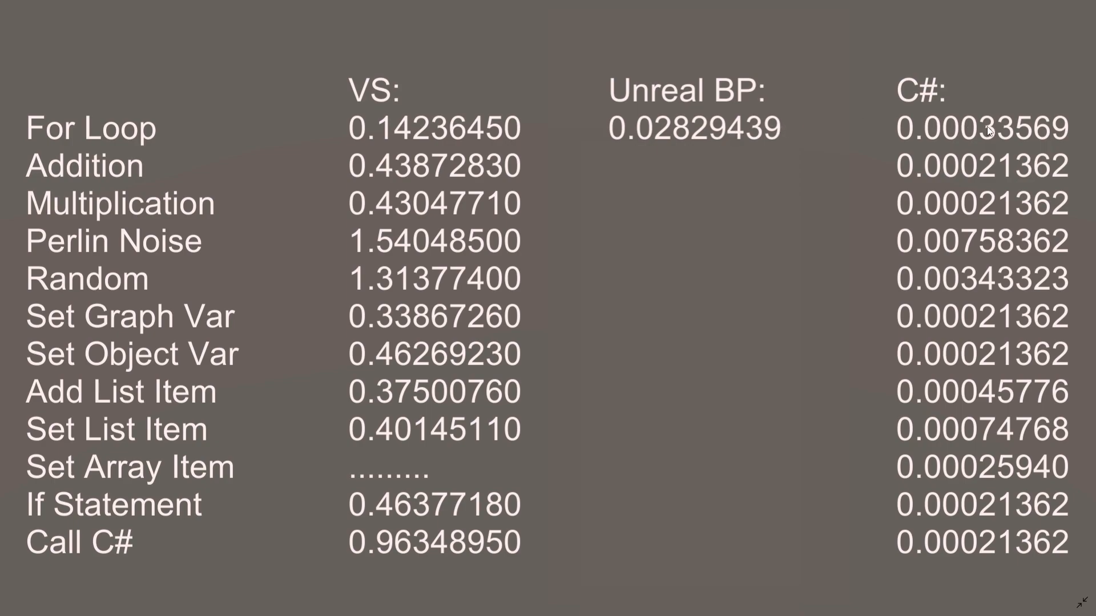
pyautogui.moveTo(677, 133)
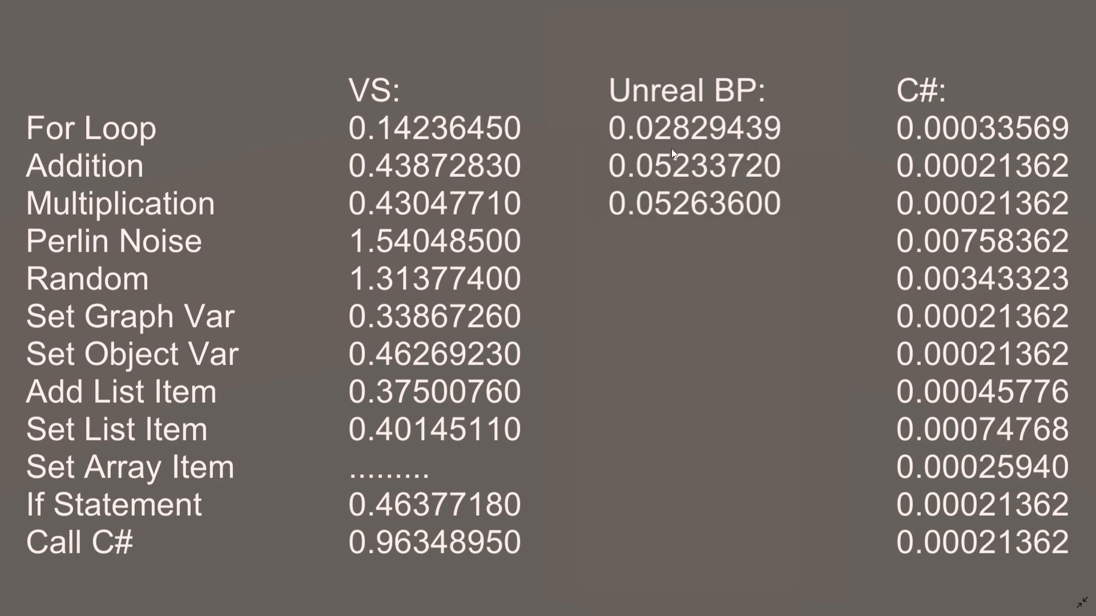
pyautogui.moveTo(658, 178)
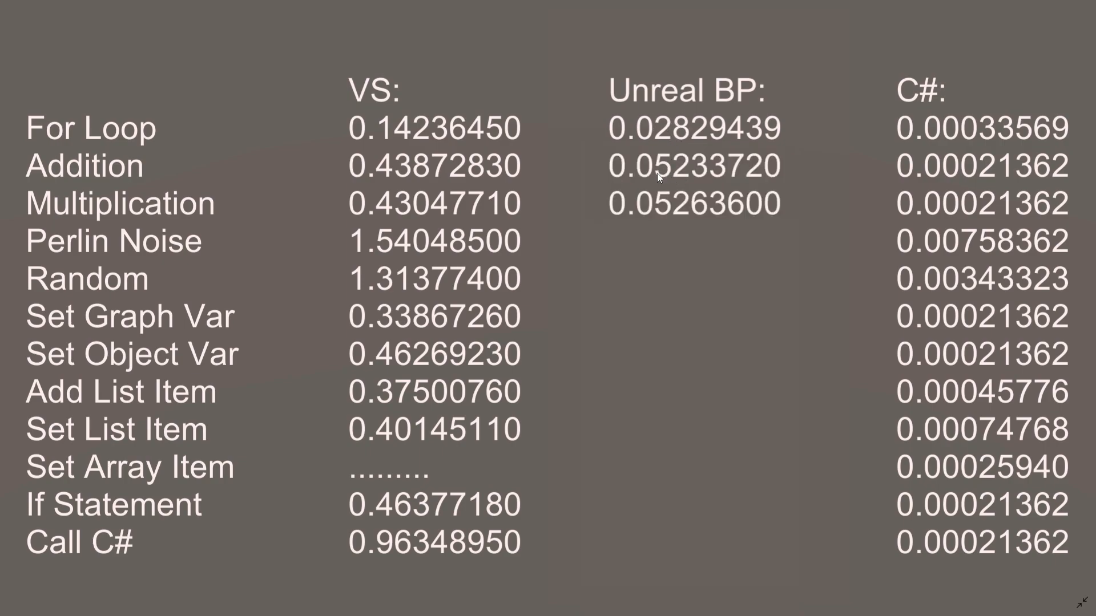
pyautogui.moveTo(661, 207)
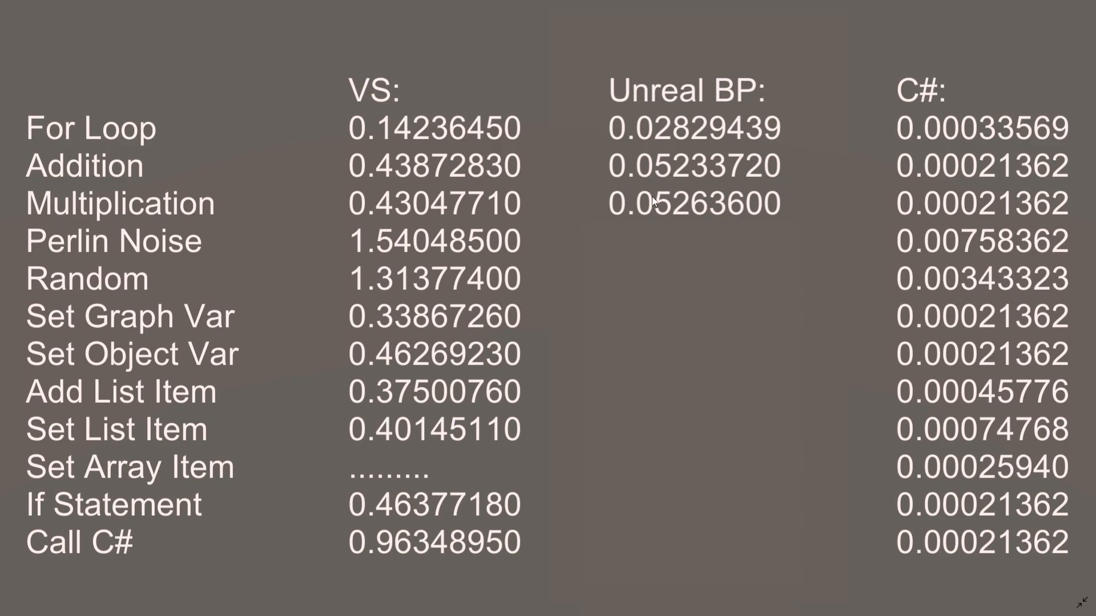
pyautogui.moveTo(654, 164)
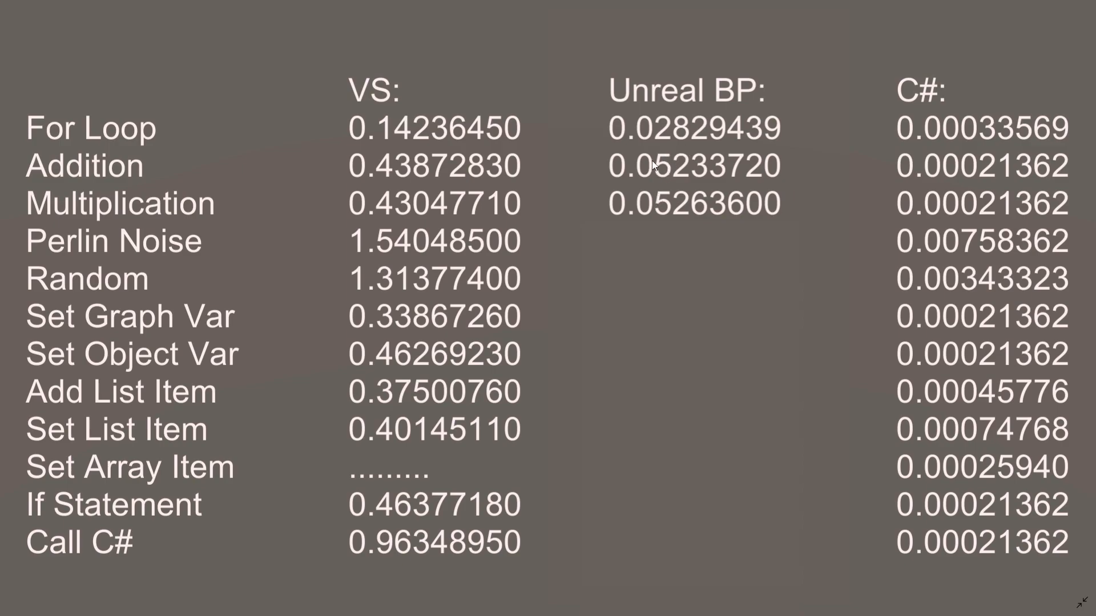
pyautogui.moveTo(412, 208)
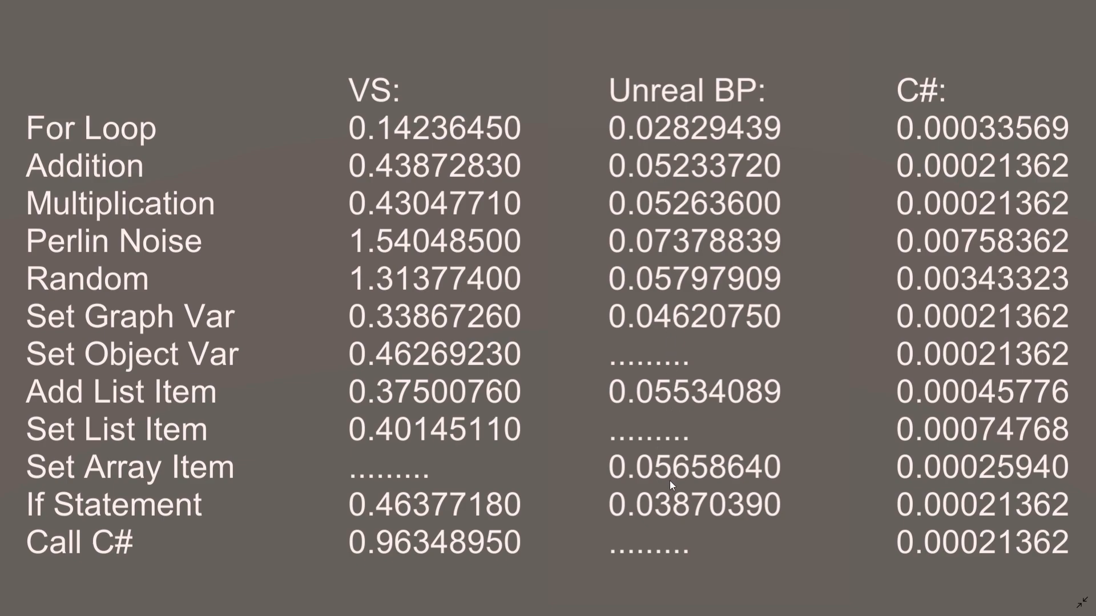
pyautogui.moveTo(489, 151)
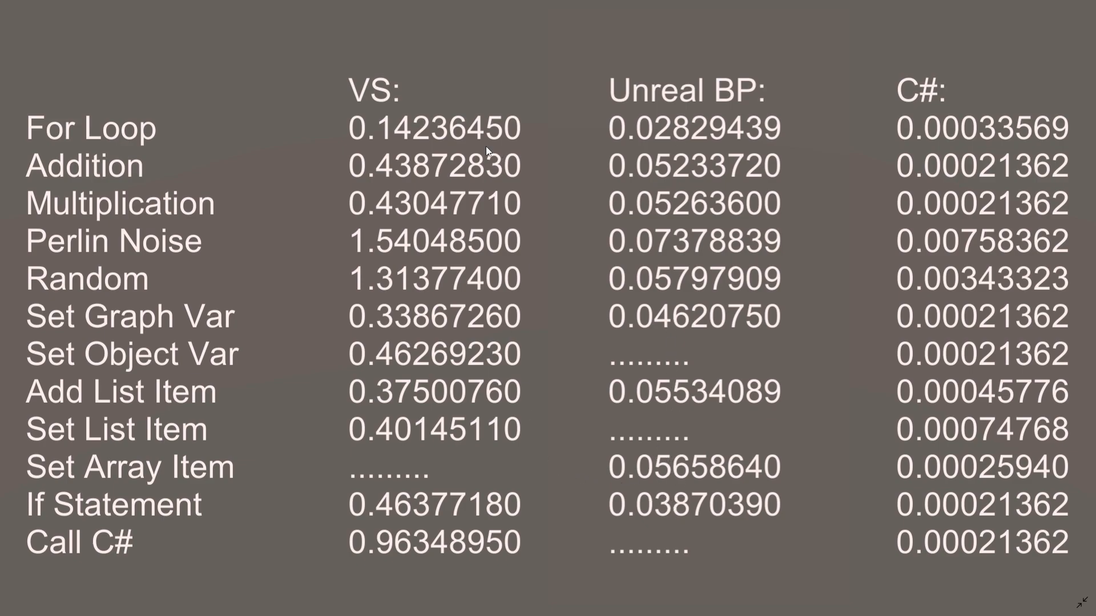
pyautogui.moveTo(374, 267)
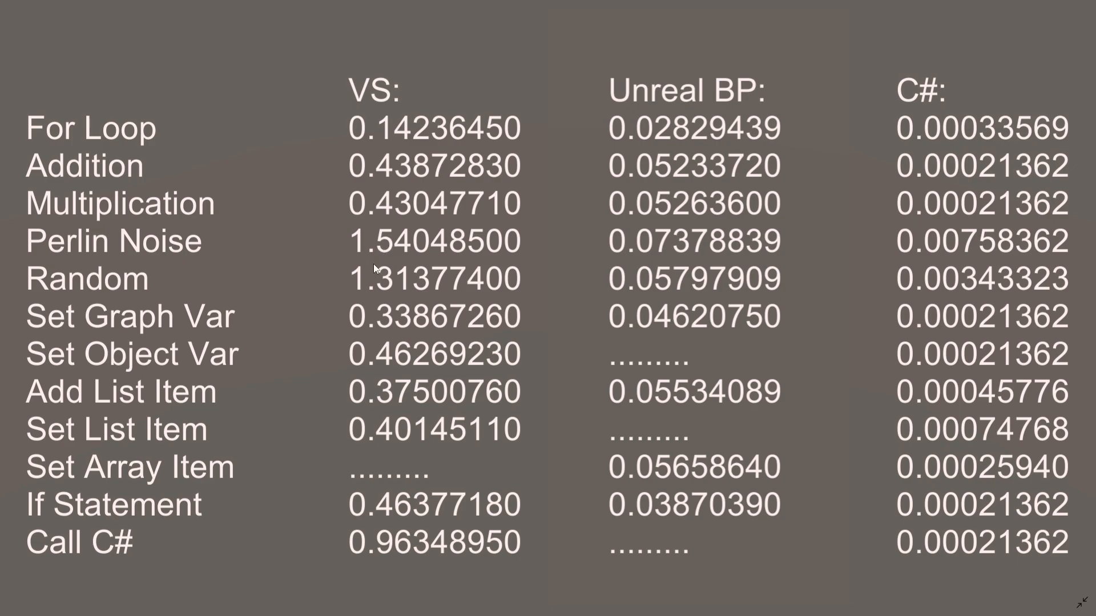
pyautogui.moveTo(409, 234)
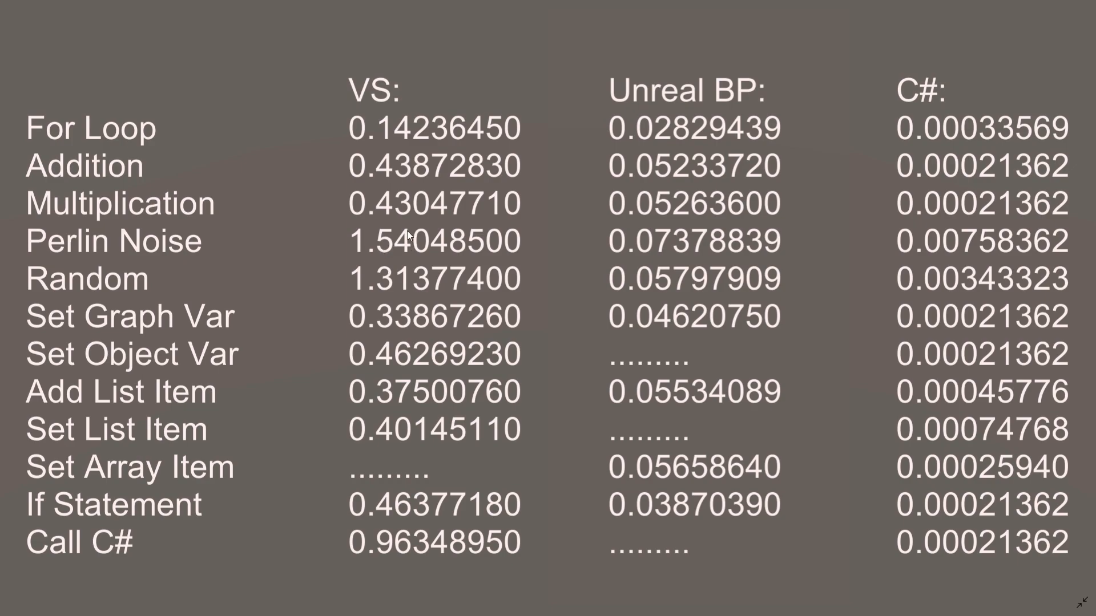
pyautogui.moveTo(438, 261)
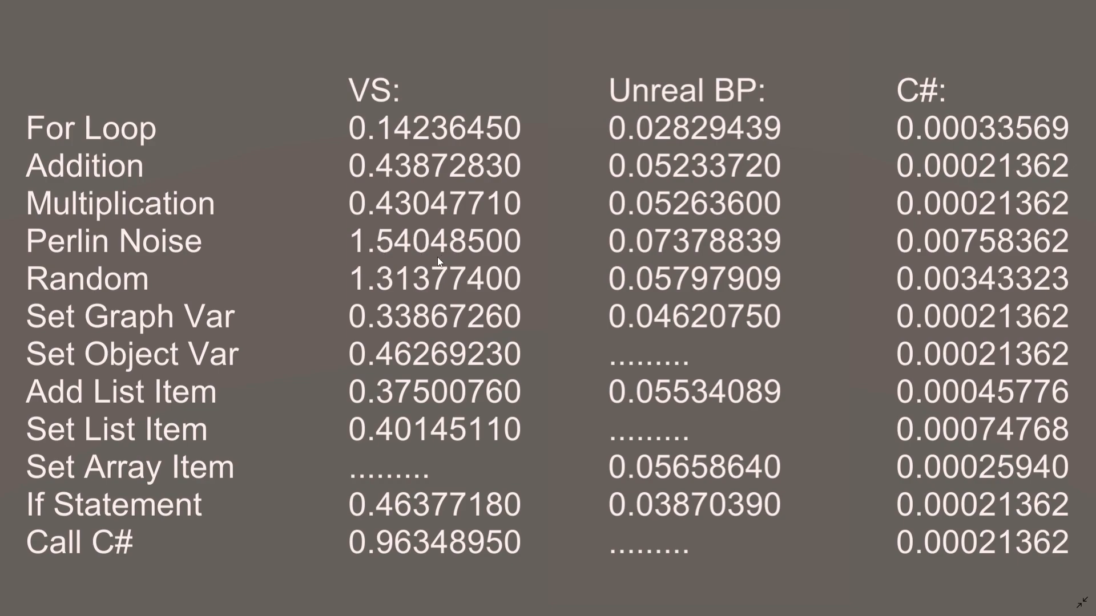
pyautogui.moveTo(428, 257)
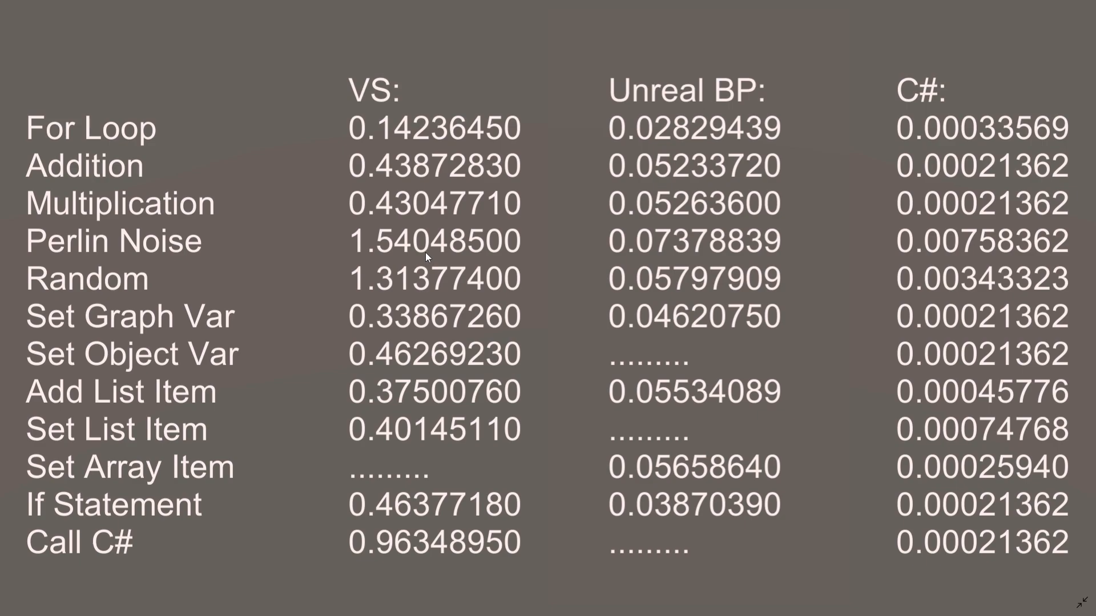
pyautogui.moveTo(407, 210)
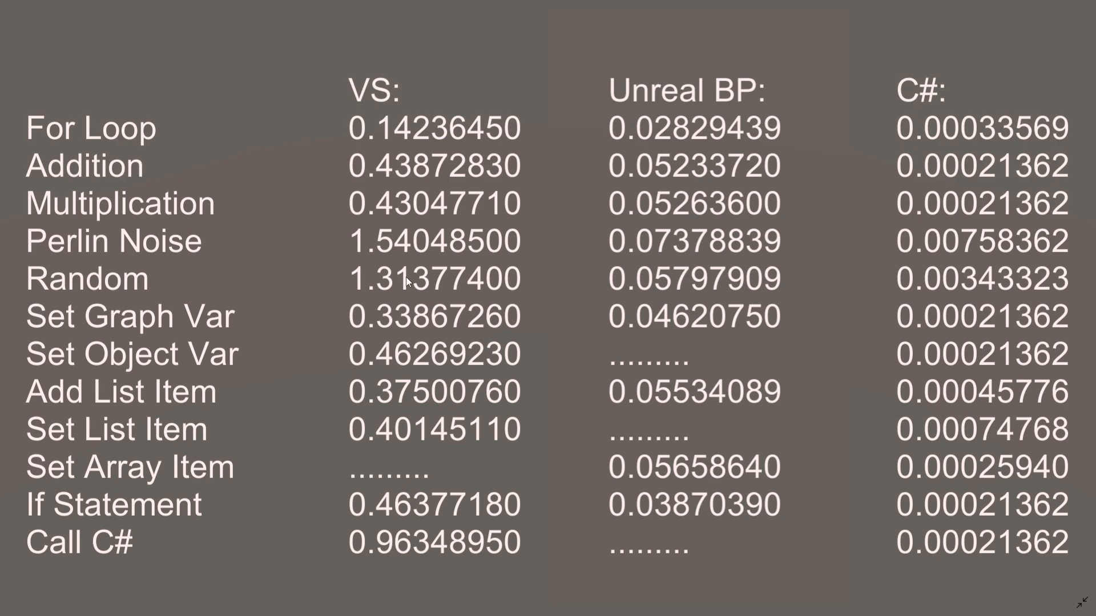
pyautogui.moveTo(435, 279)
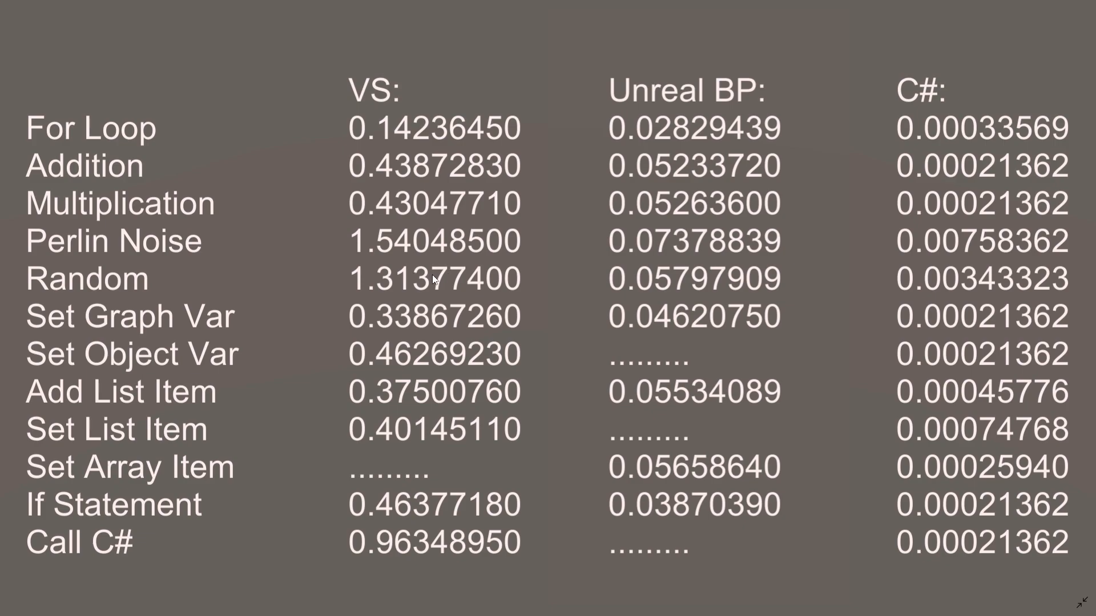
pyautogui.moveTo(431, 556)
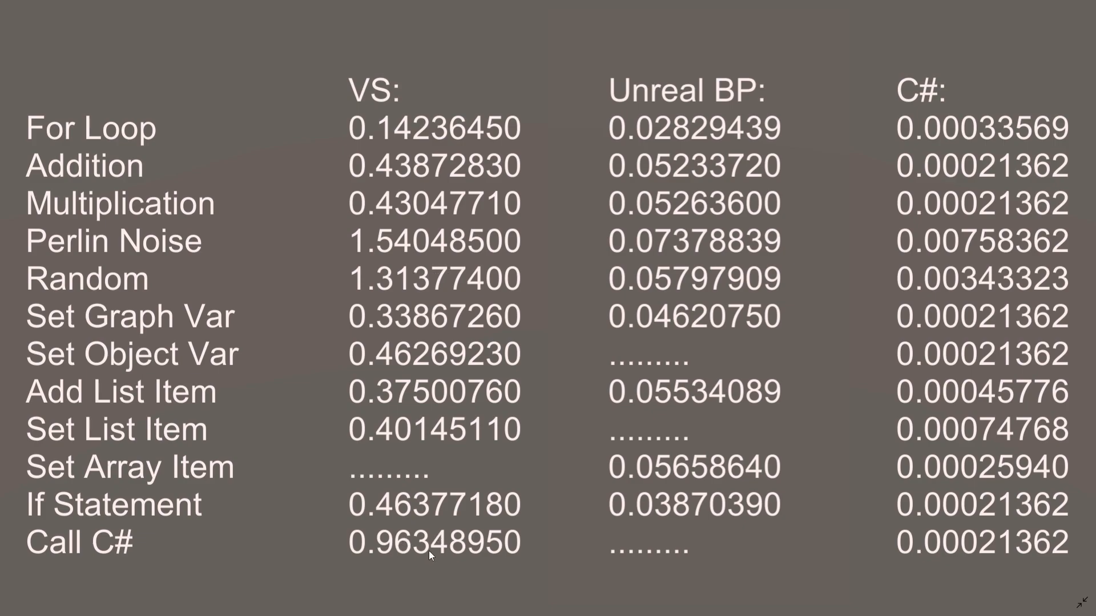
pyautogui.moveTo(675, 371)
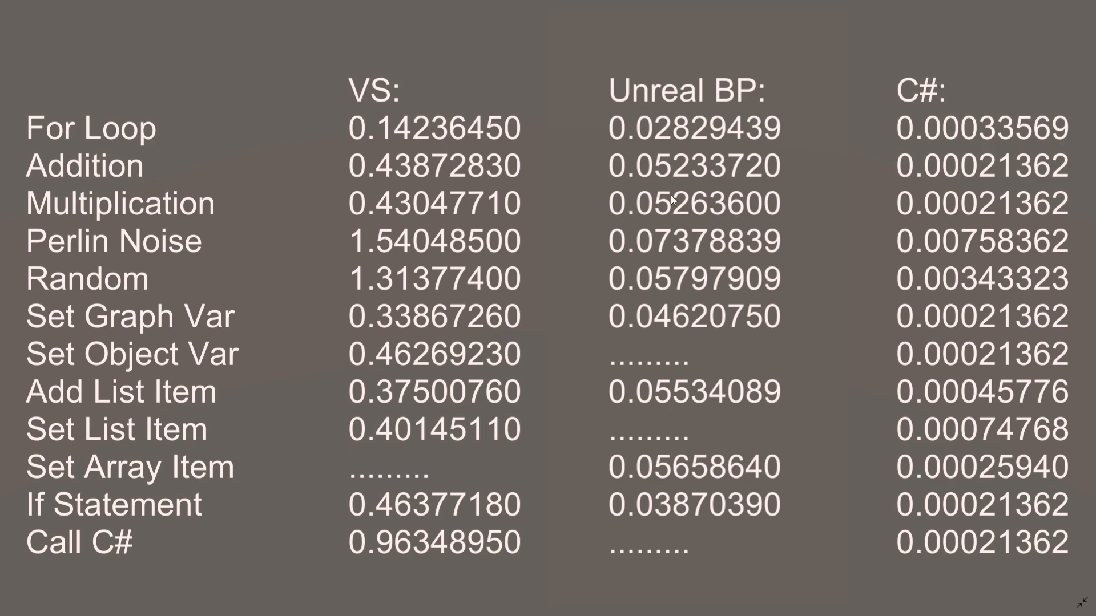
pyautogui.moveTo(1004, 281)
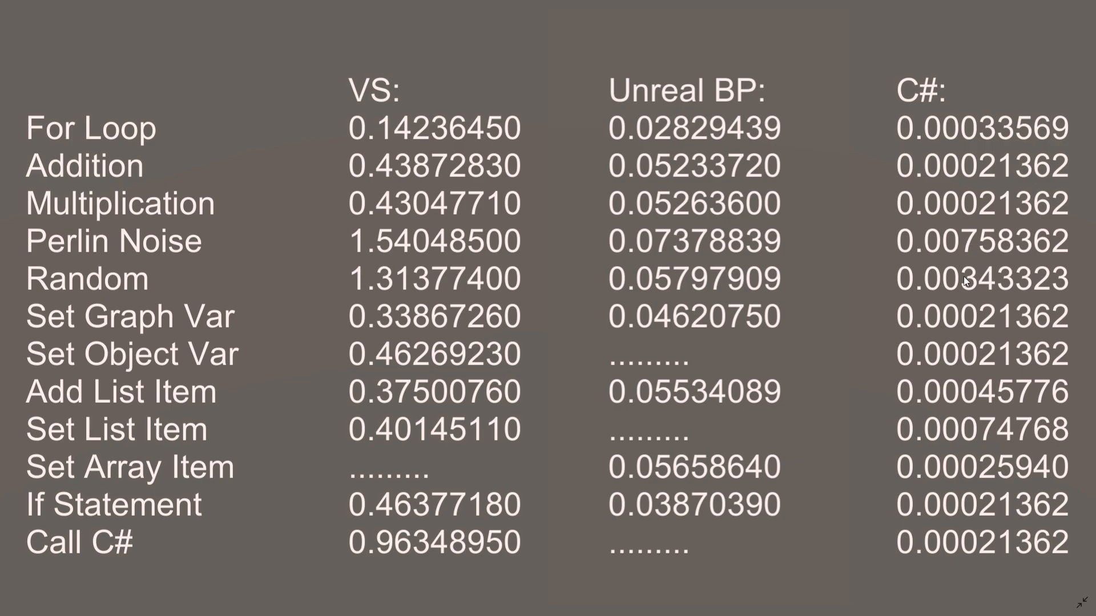
pyautogui.moveTo(707, 248)
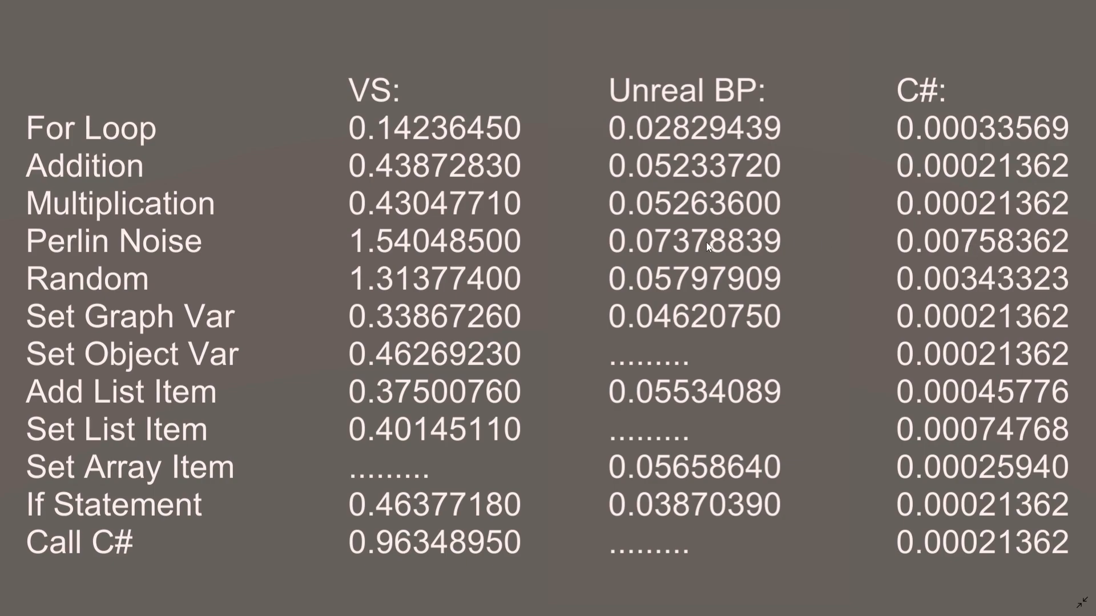
pyautogui.moveTo(668, 244)
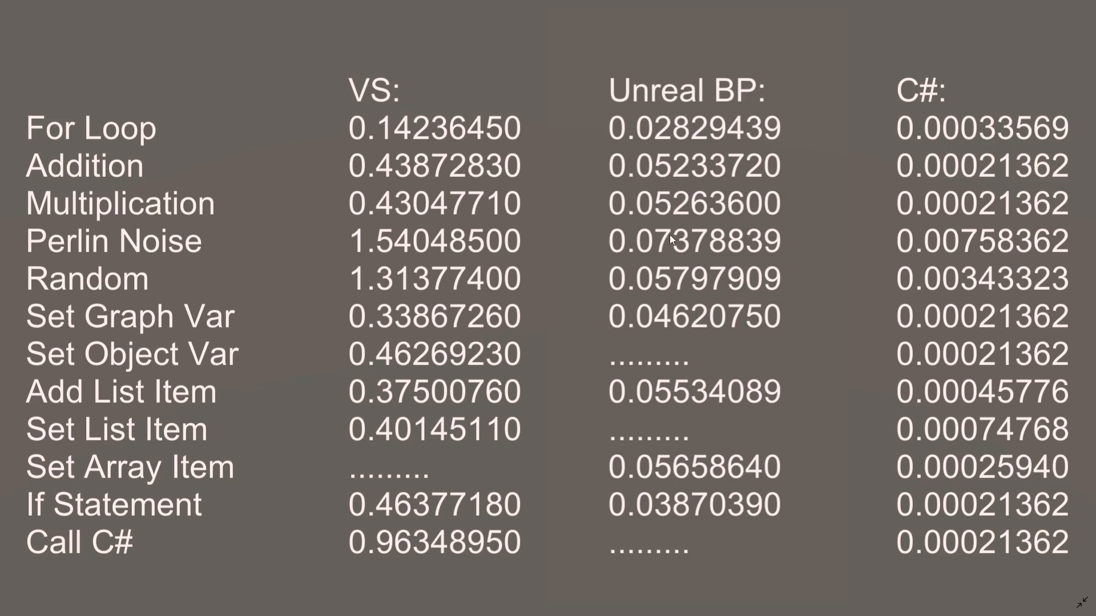
pyautogui.moveTo(741, 382)
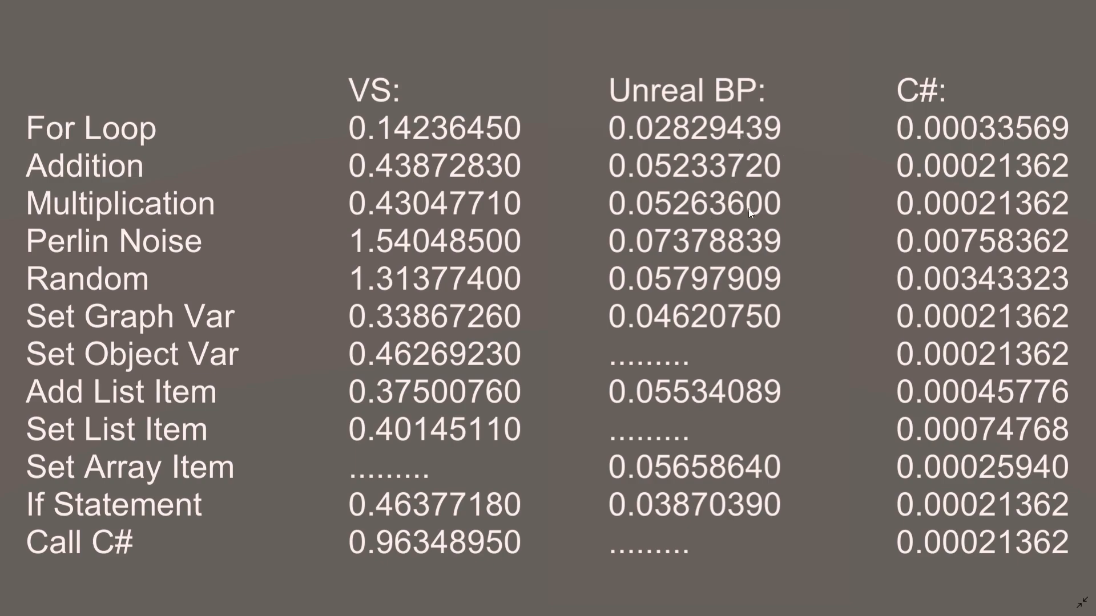
pyautogui.moveTo(744, 329)
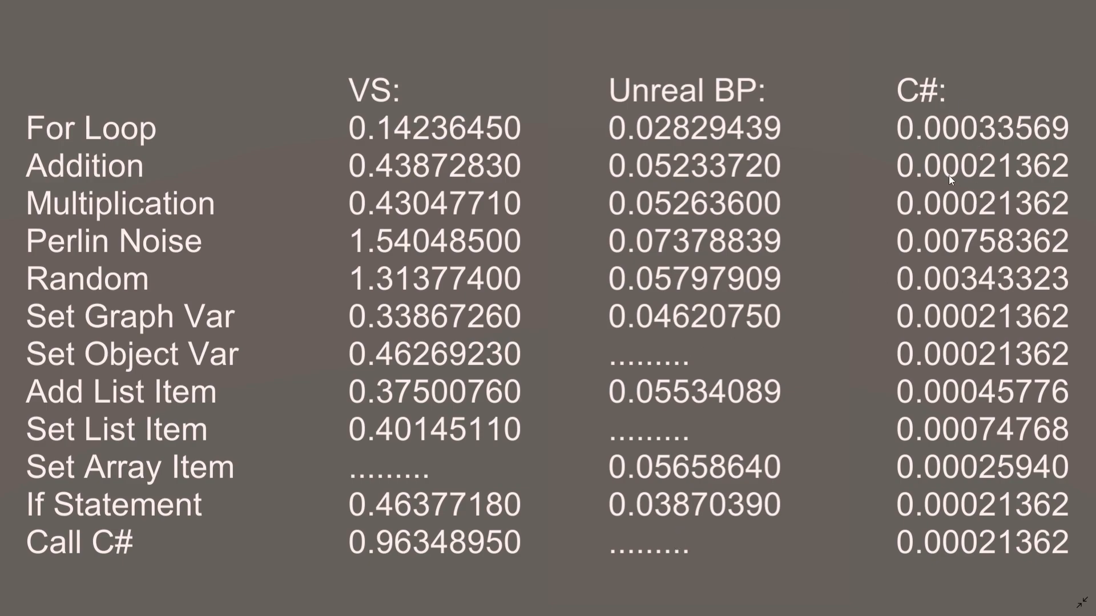
pyautogui.moveTo(970, 194)
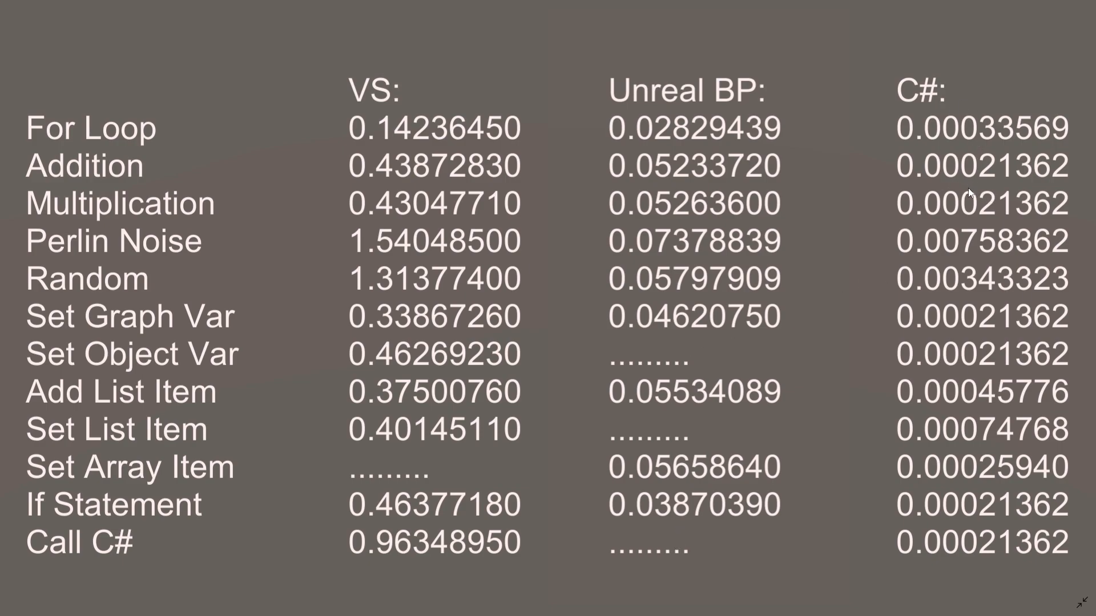
pyautogui.moveTo(648, 410)
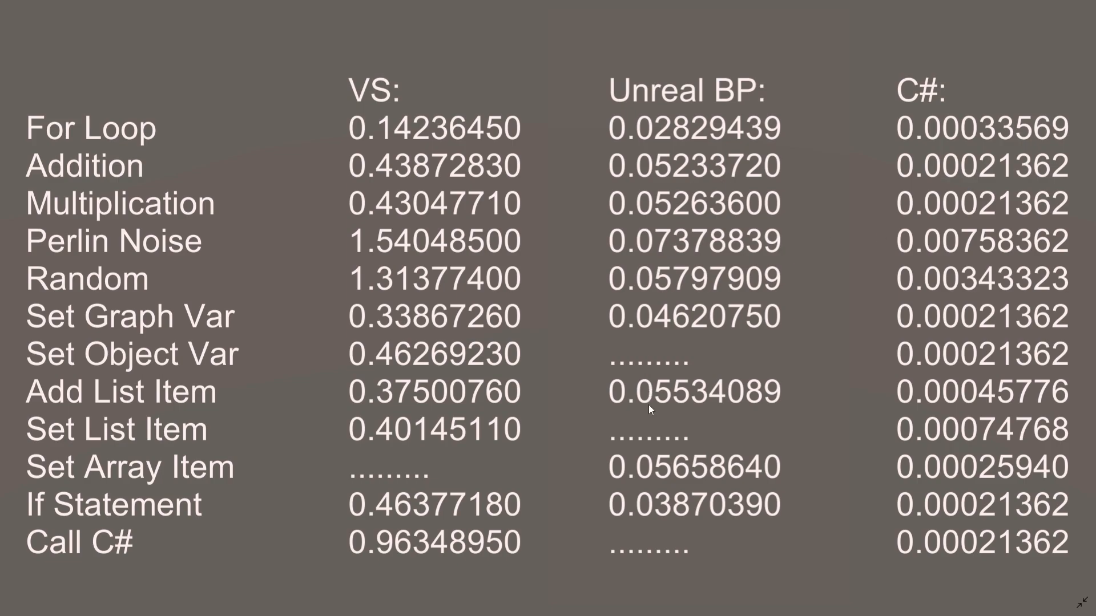
pyautogui.moveTo(425, 327)
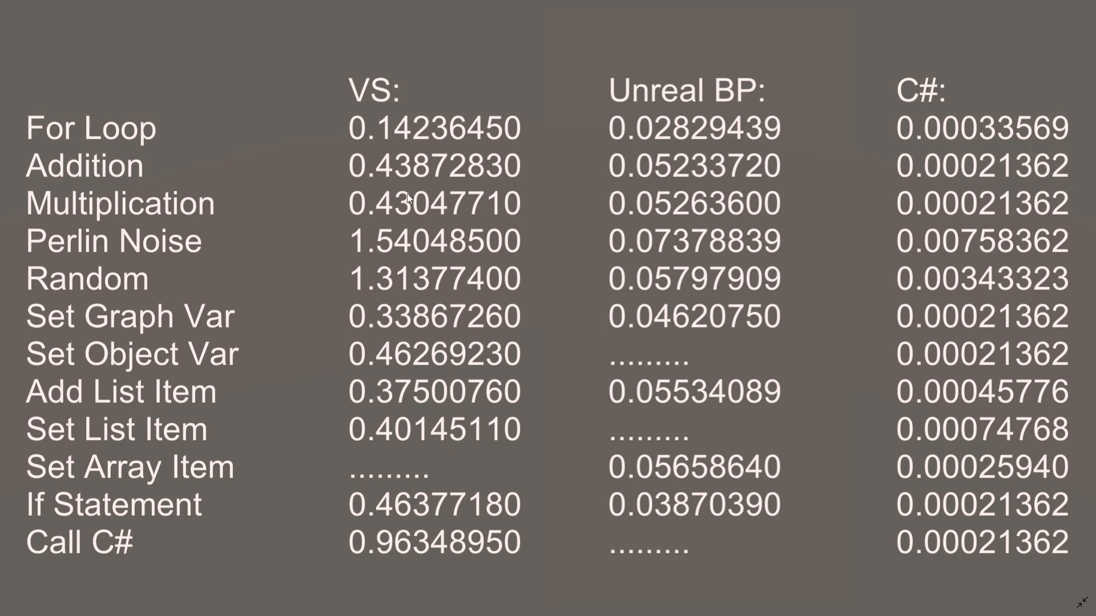
pyautogui.moveTo(412, 456)
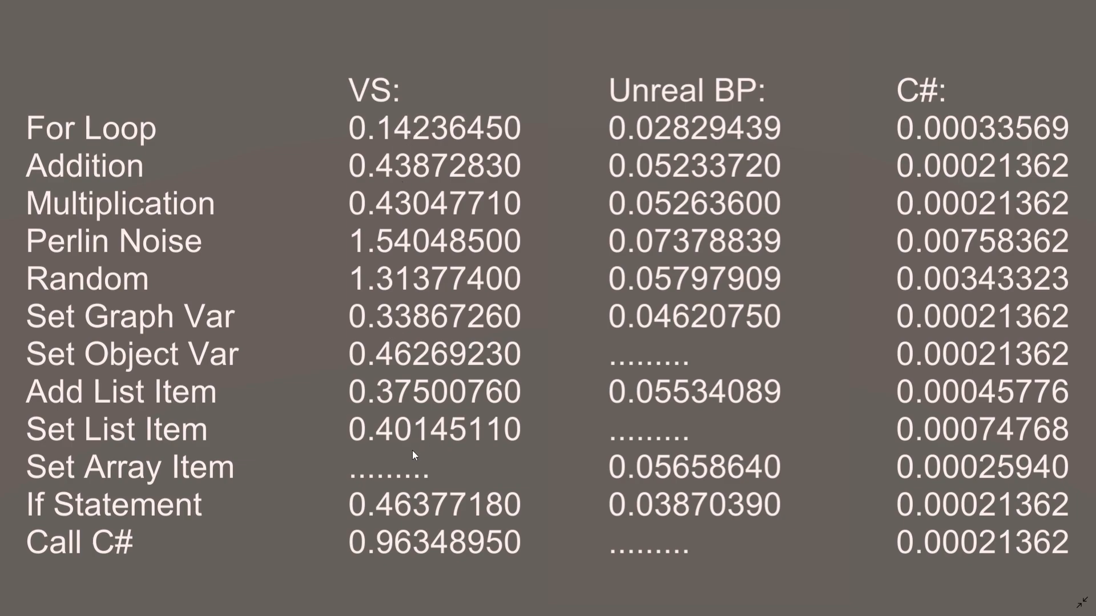
pyautogui.moveTo(440, 484)
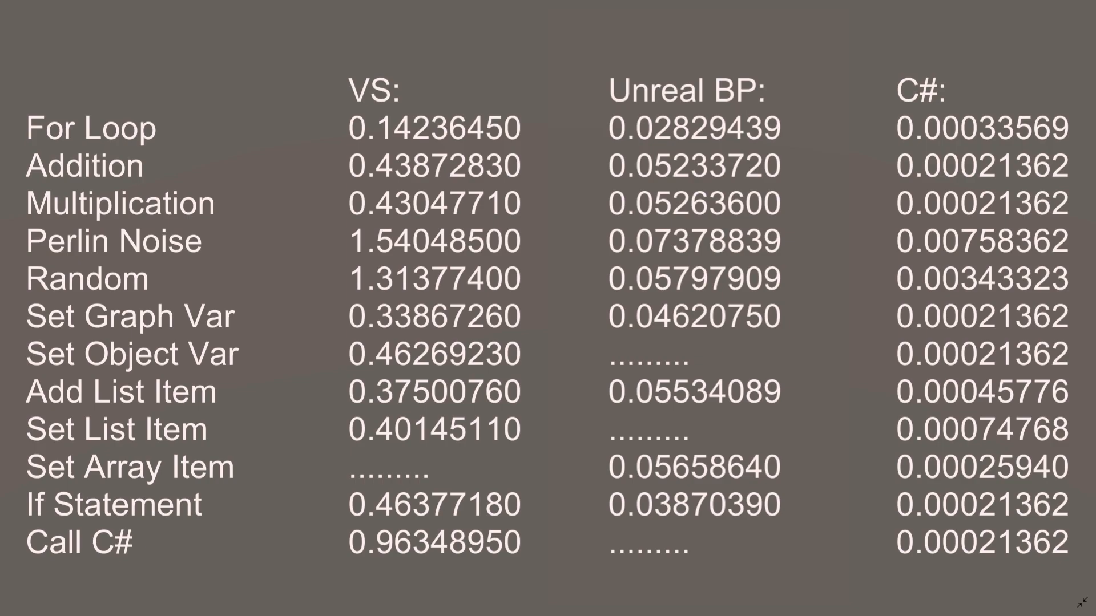
pyautogui.moveTo(781, 226)
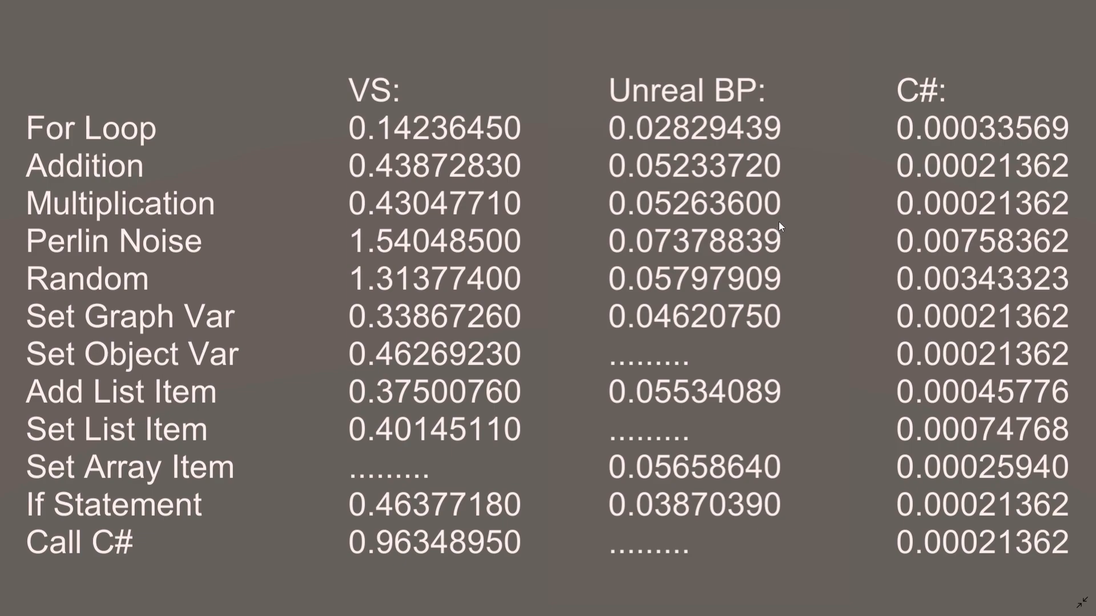
pyautogui.moveTo(891, 119)
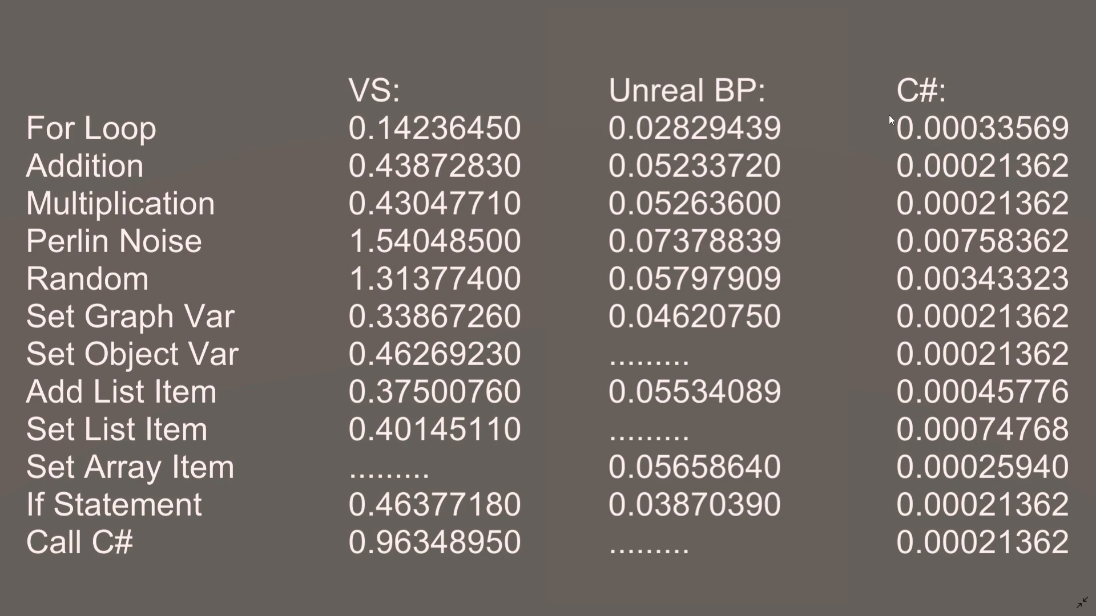
pyautogui.moveTo(748, 315)
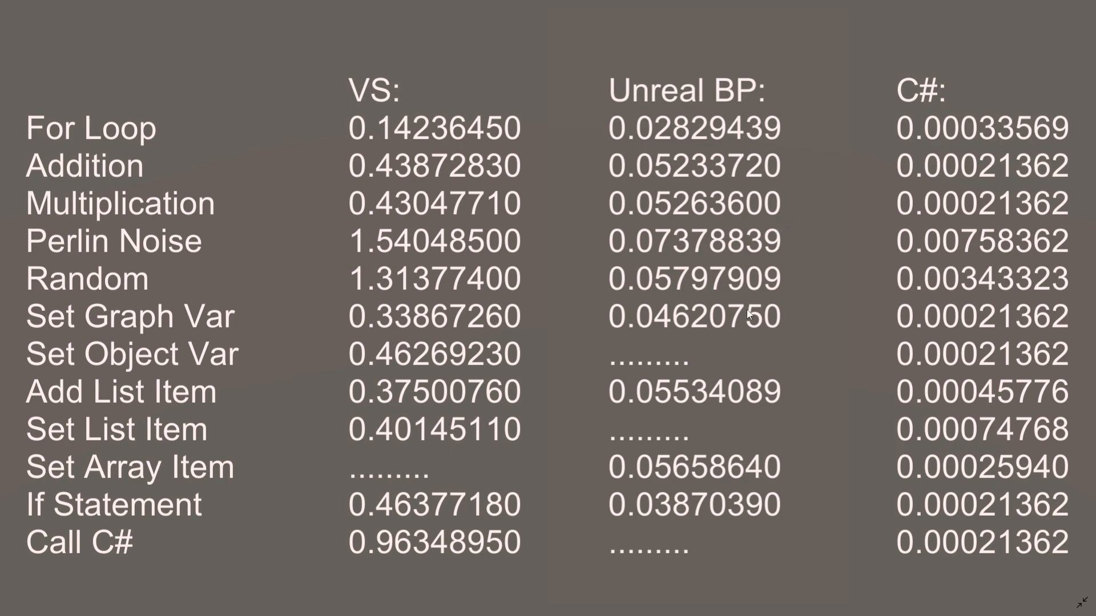